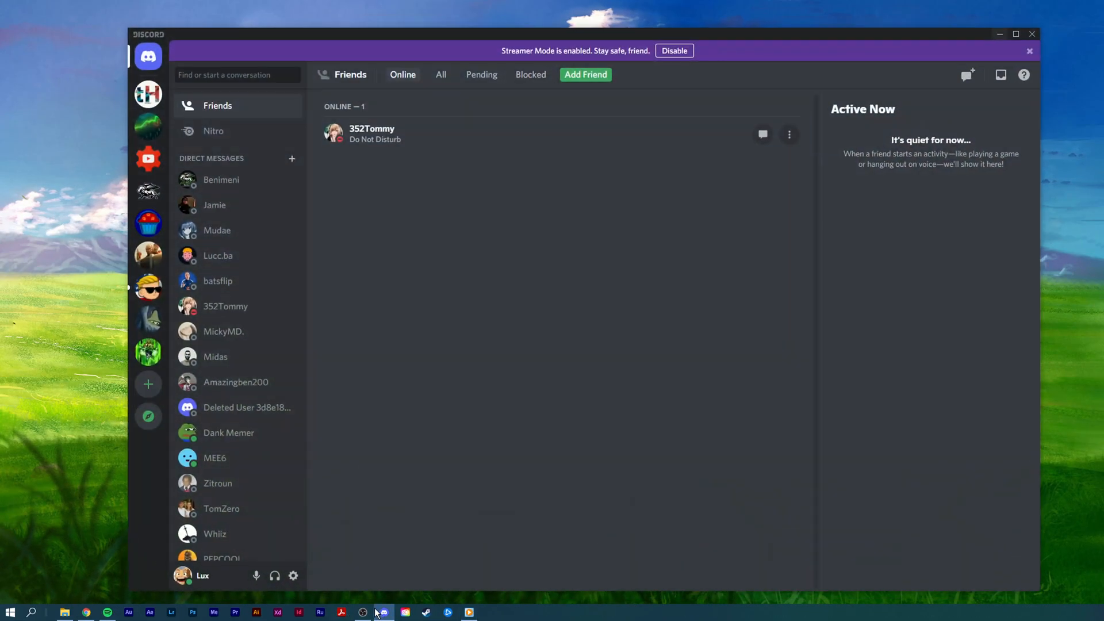
pyautogui.moveTo(148, 93)
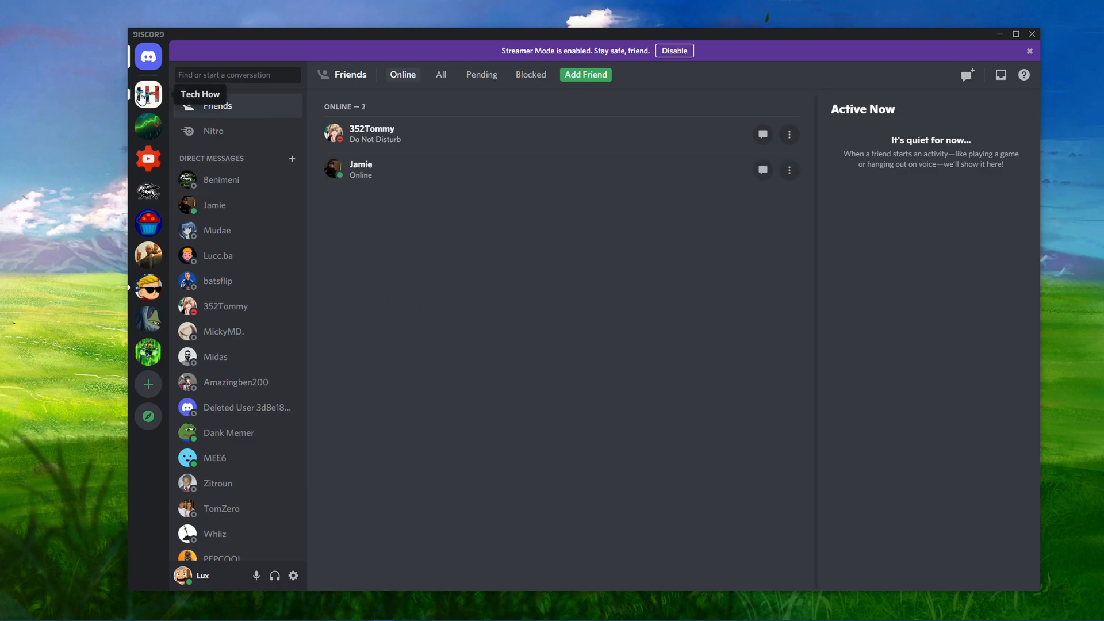
# - Switch from the friends list into the Tech How server's #spam channel
pyautogui.click(148, 94)
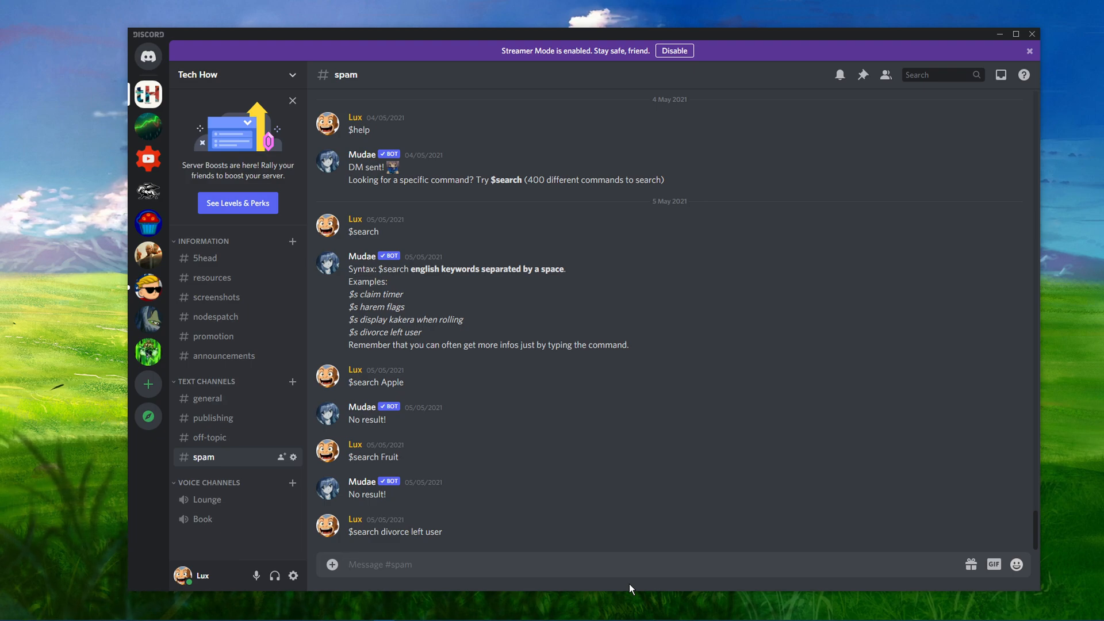
pyautogui.moveTo(481, 589)
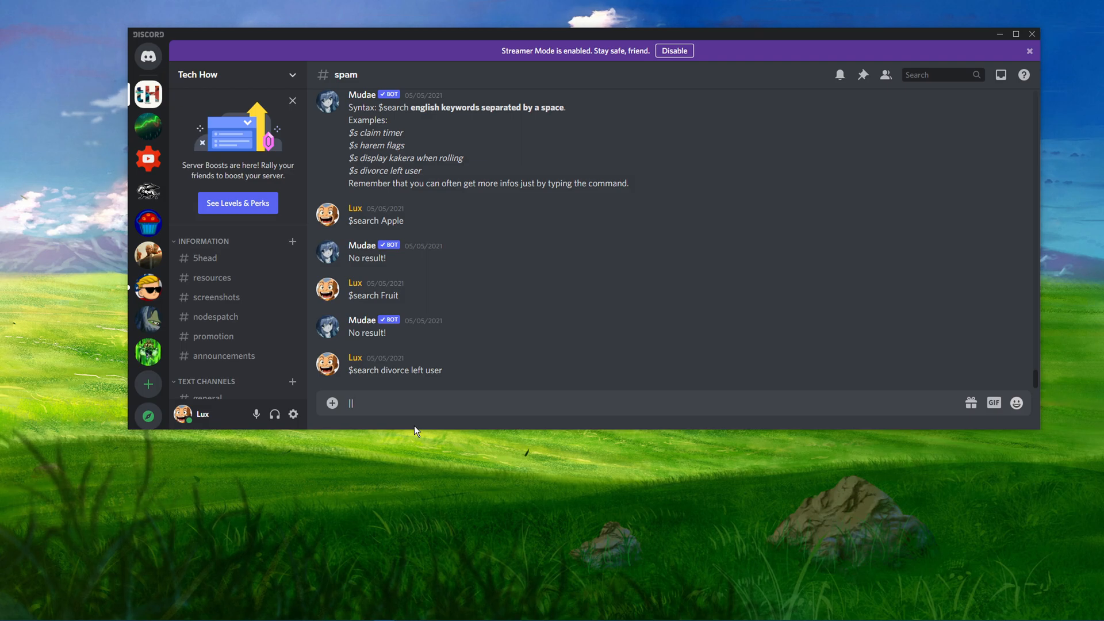
# - Send ||Spoilered Text|| as a spoiler message and reveal its hidden content
pyautogui.write('Spoilered Text')
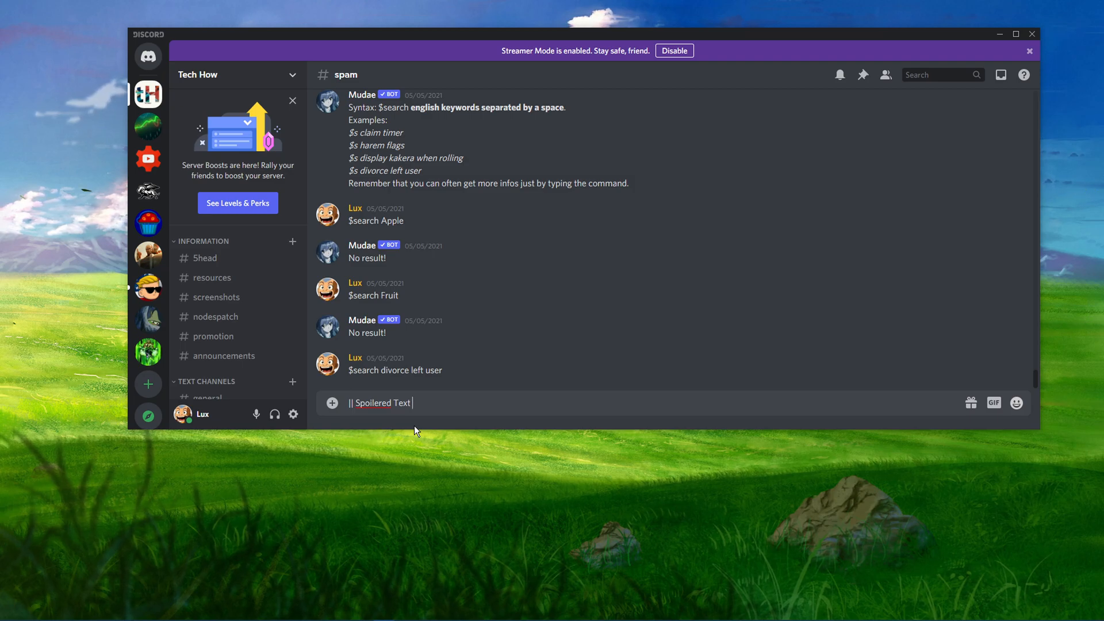
pyautogui.write('||')
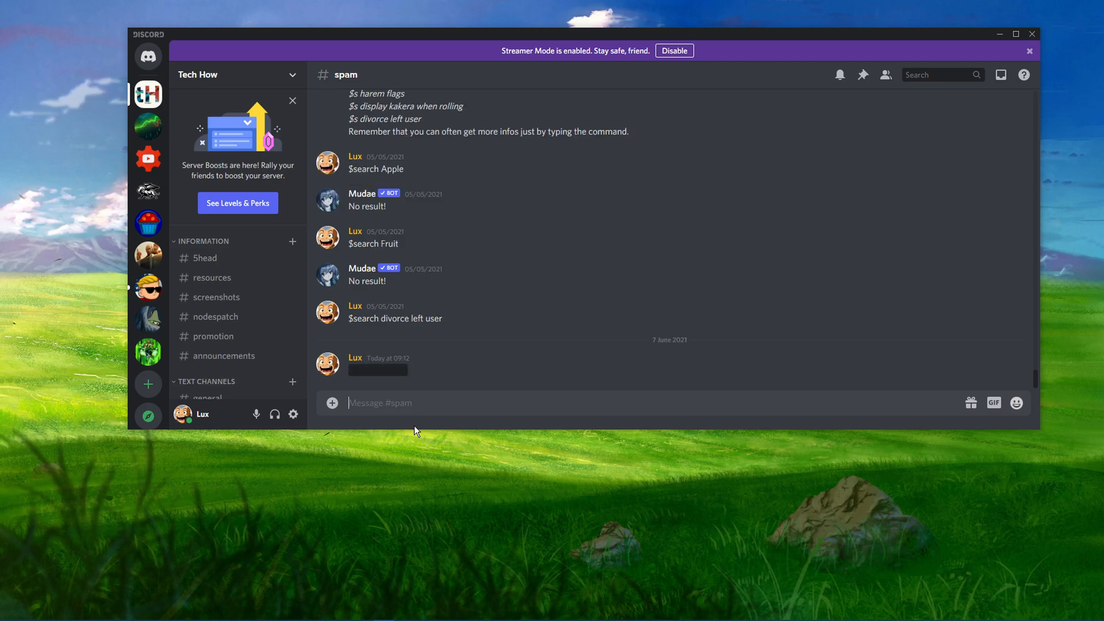
pyautogui.click(378, 369)
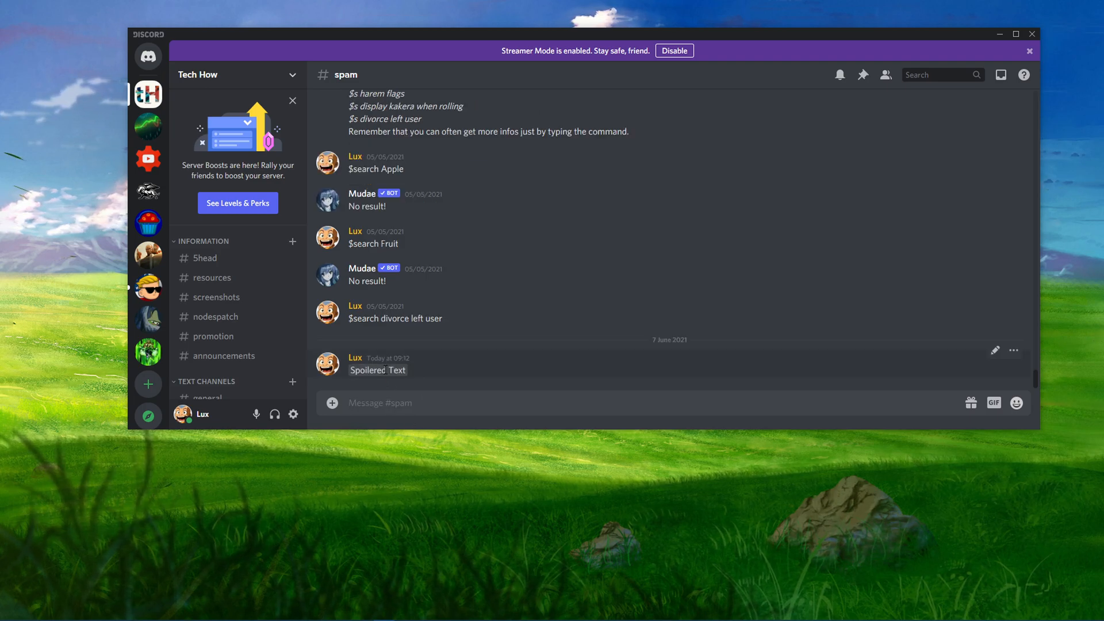
pyautogui.moveTo(412, 388)
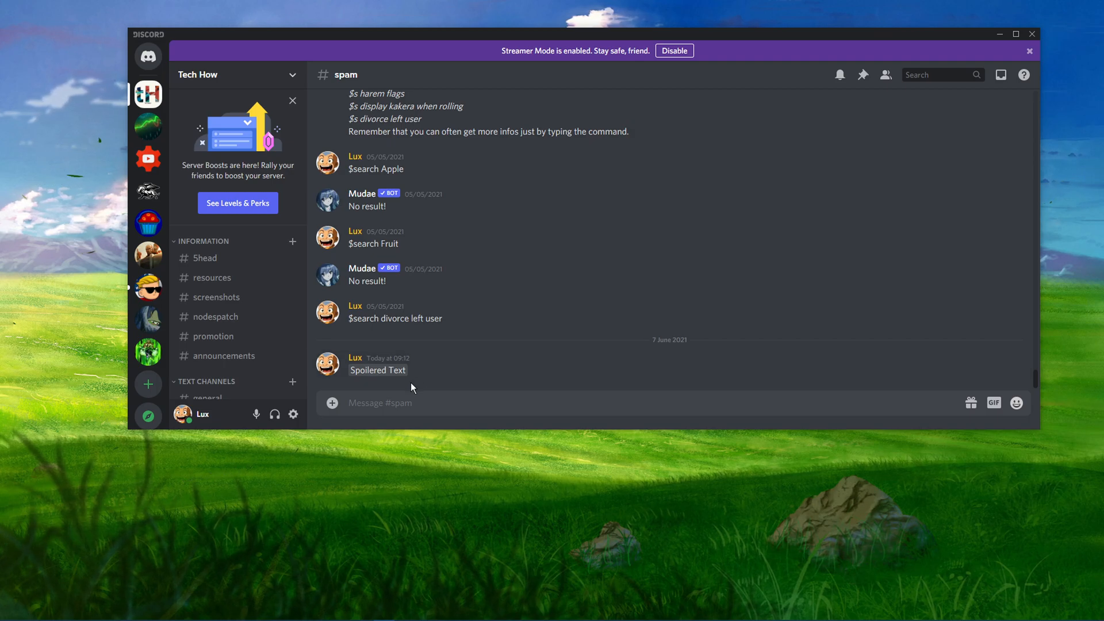
pyautogui.moveTo(450, 395)
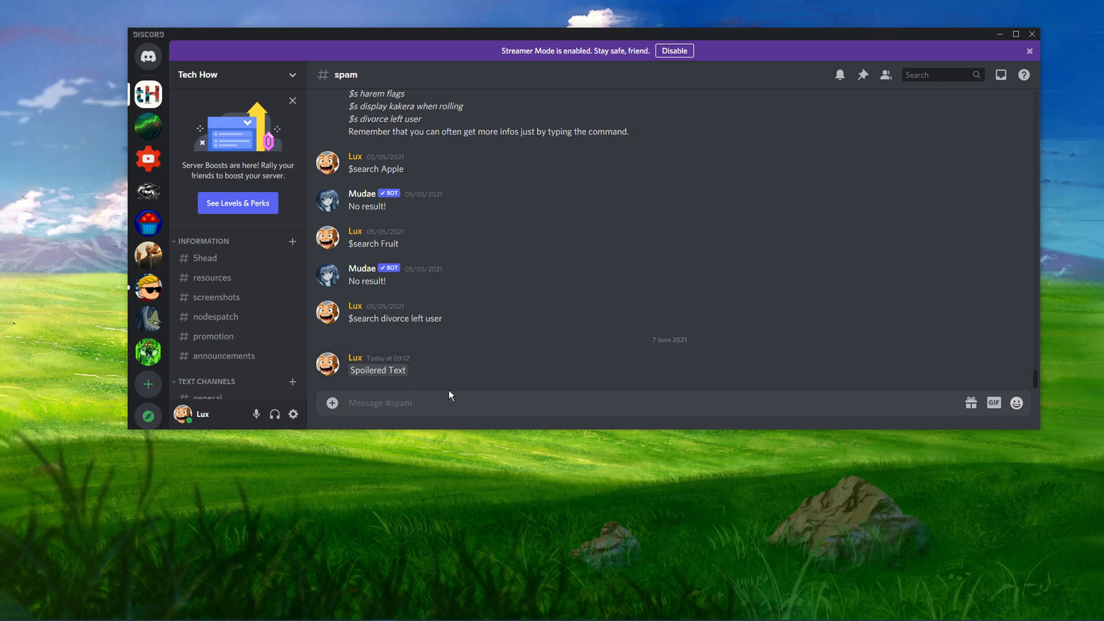
# - Send 'Spoilered' via the /spoiler command and reveal it below the first message
pyautogui.write('/')
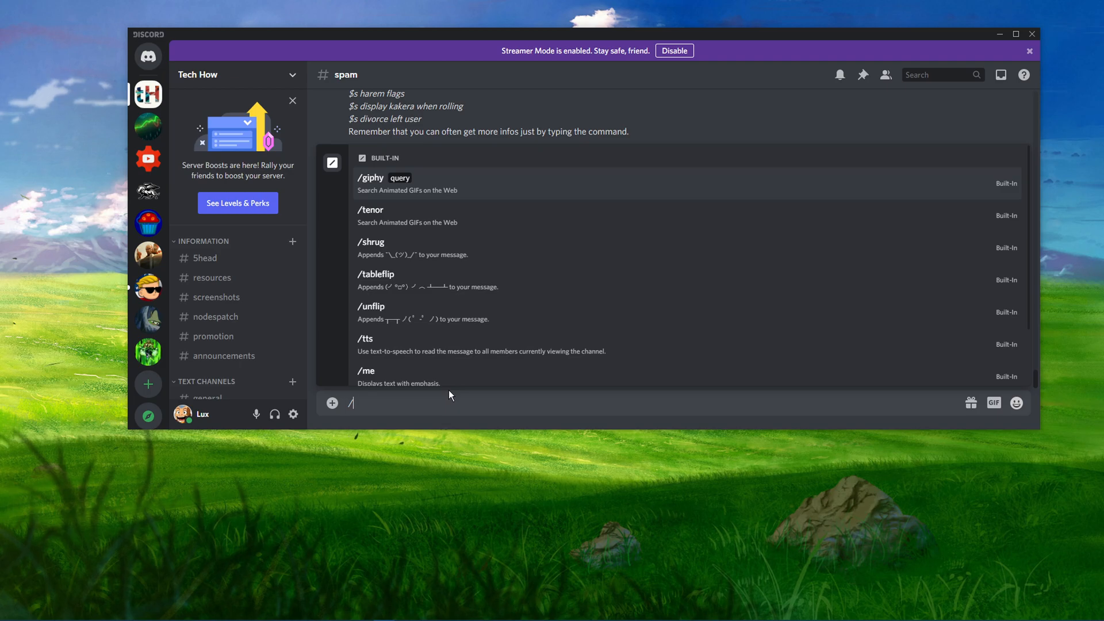
pyautogui.write('spoiler message:')
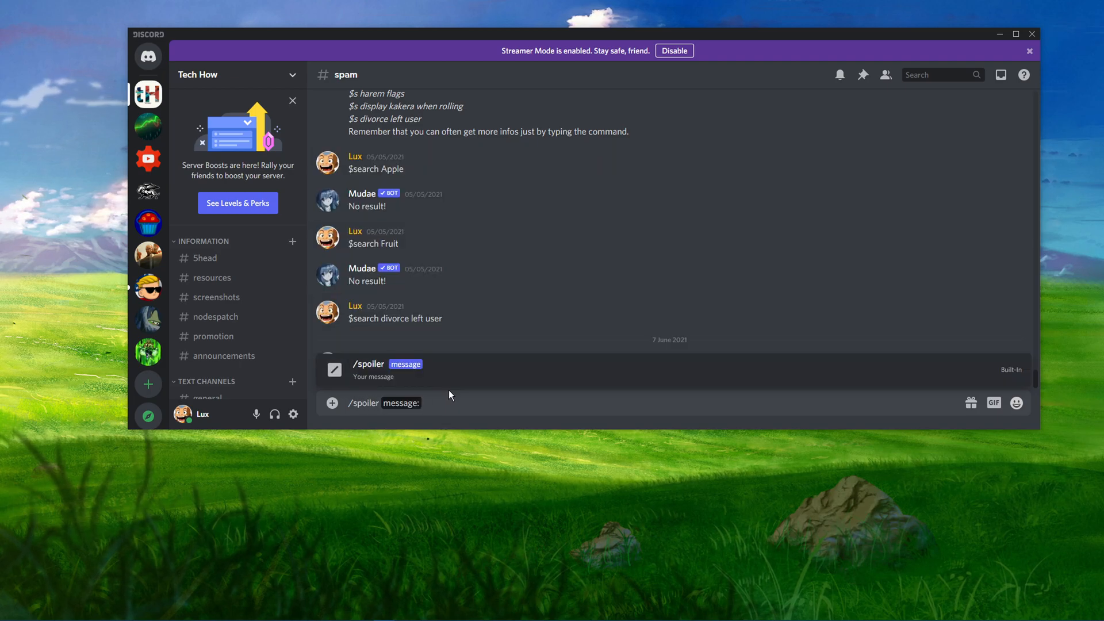
pyautogui.write('S')
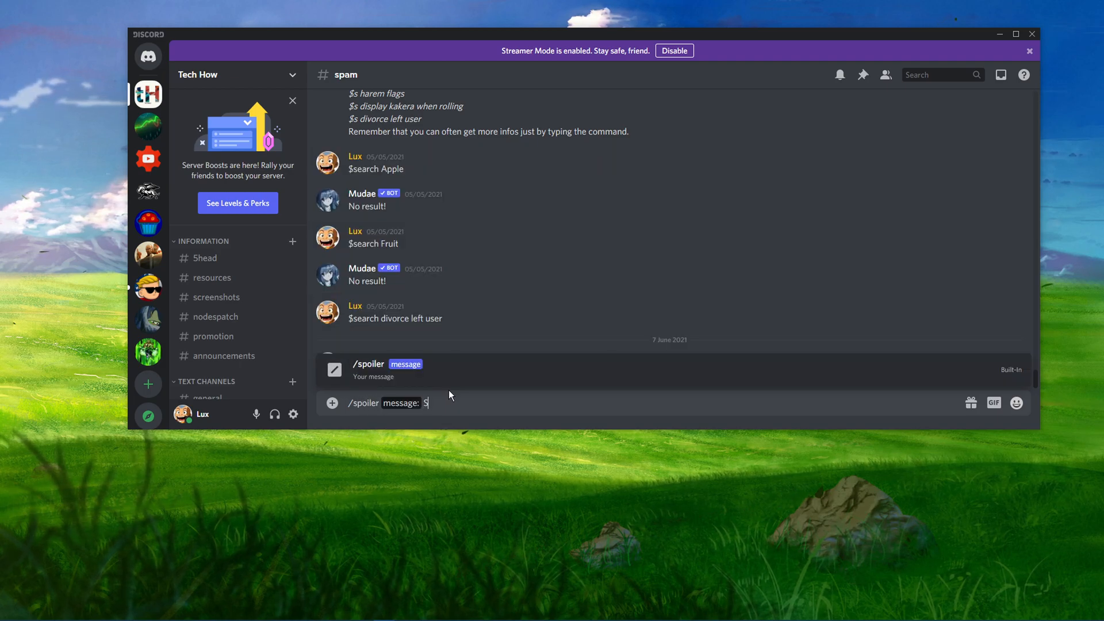
pyautogui.write('poilered')
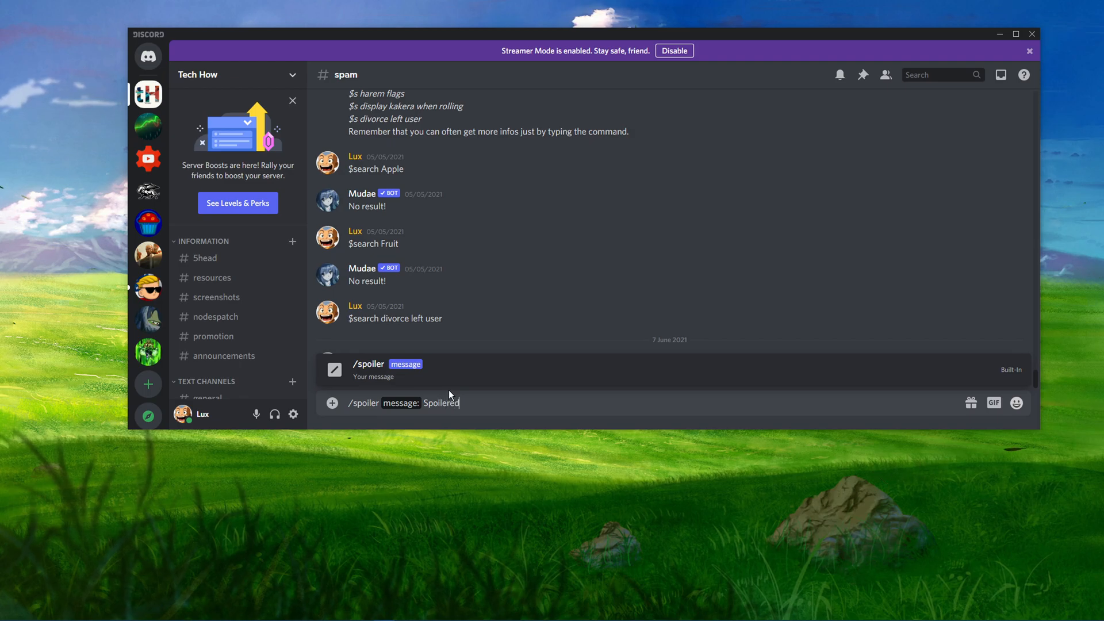
pyautogui.press('Return')
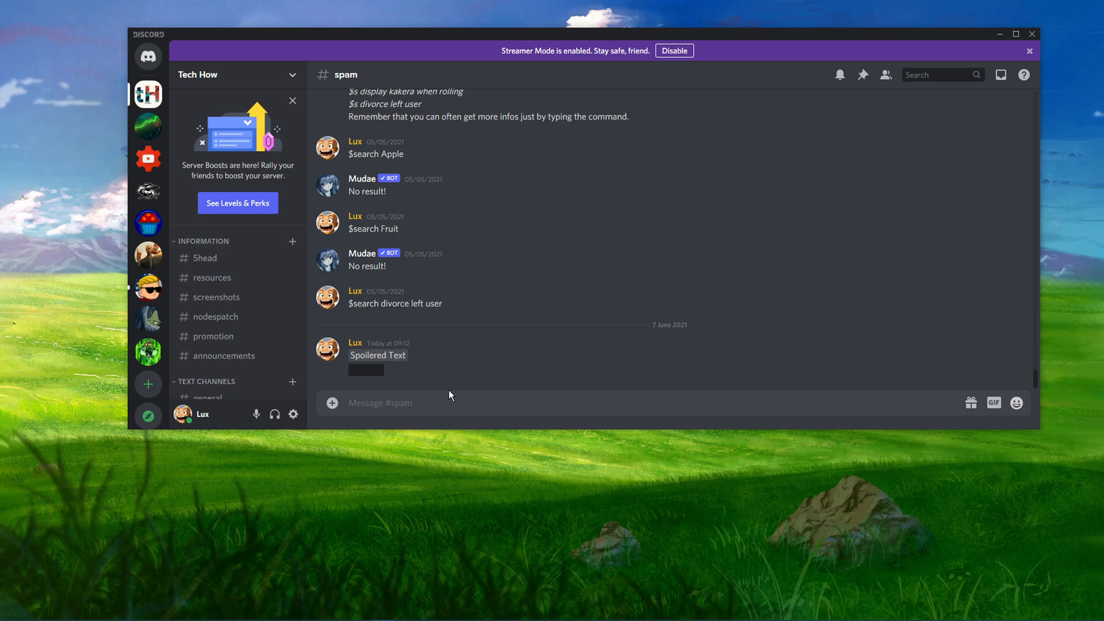
pyautogui.click(366, 369)
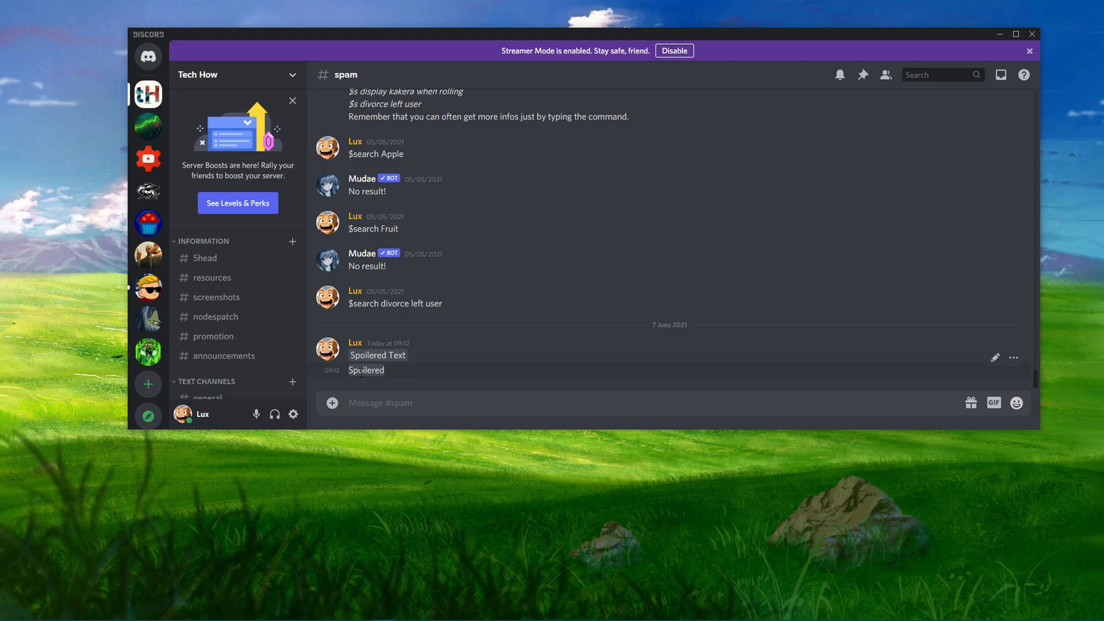
pyautogui.moveTo(361, 386)
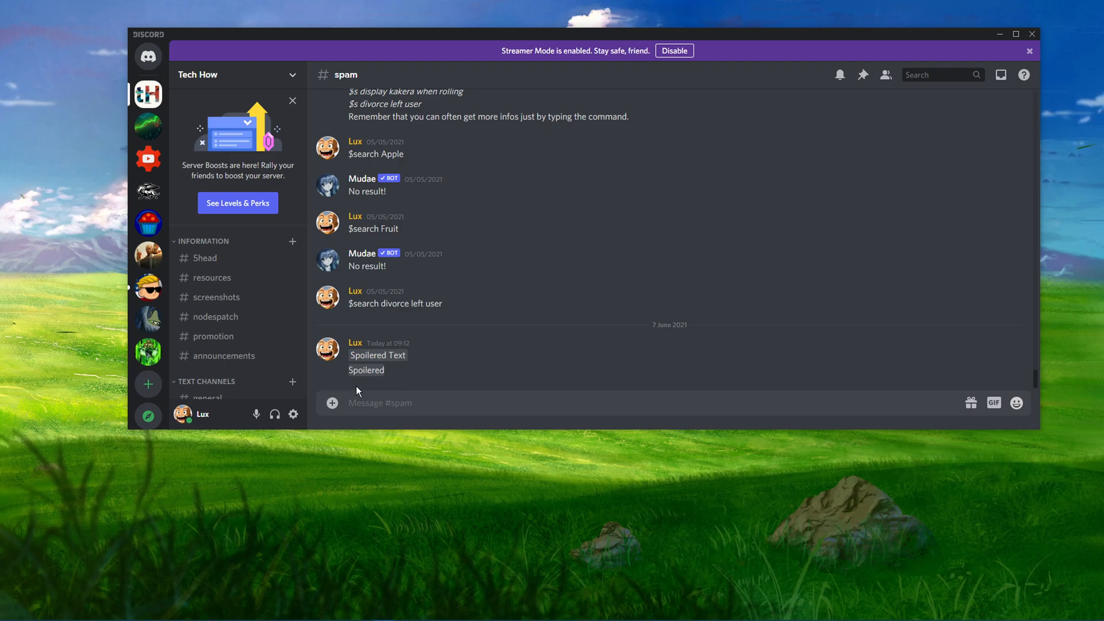
pyautogui.moveTo(331, 402)
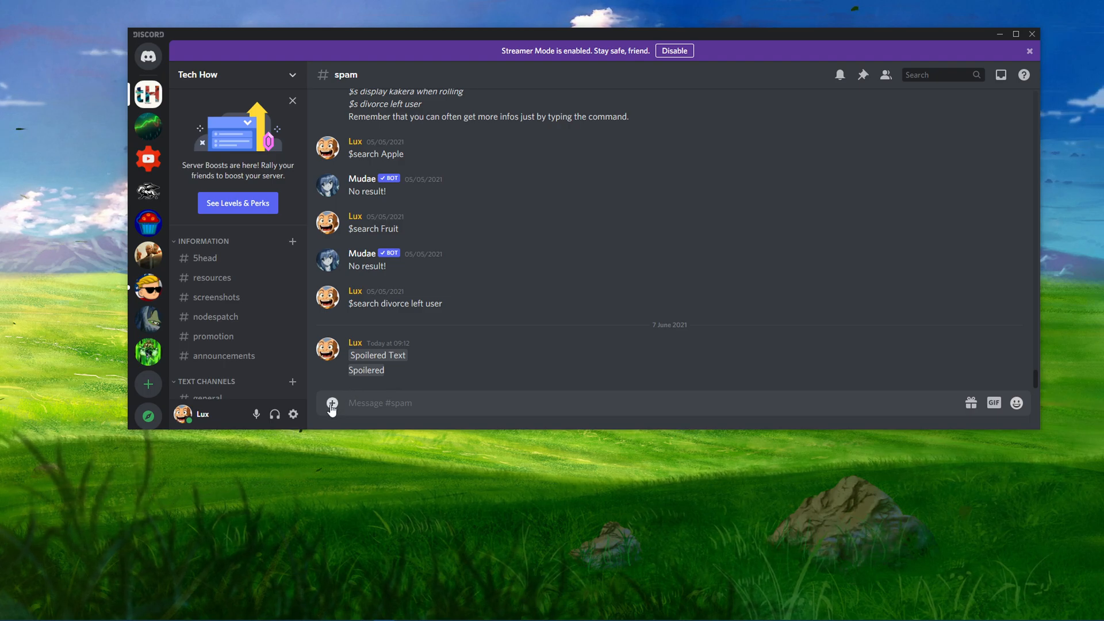
# - Choose the Banana-Single image from the desktop as the Discord attachment
pyautogui.click(332, 402)
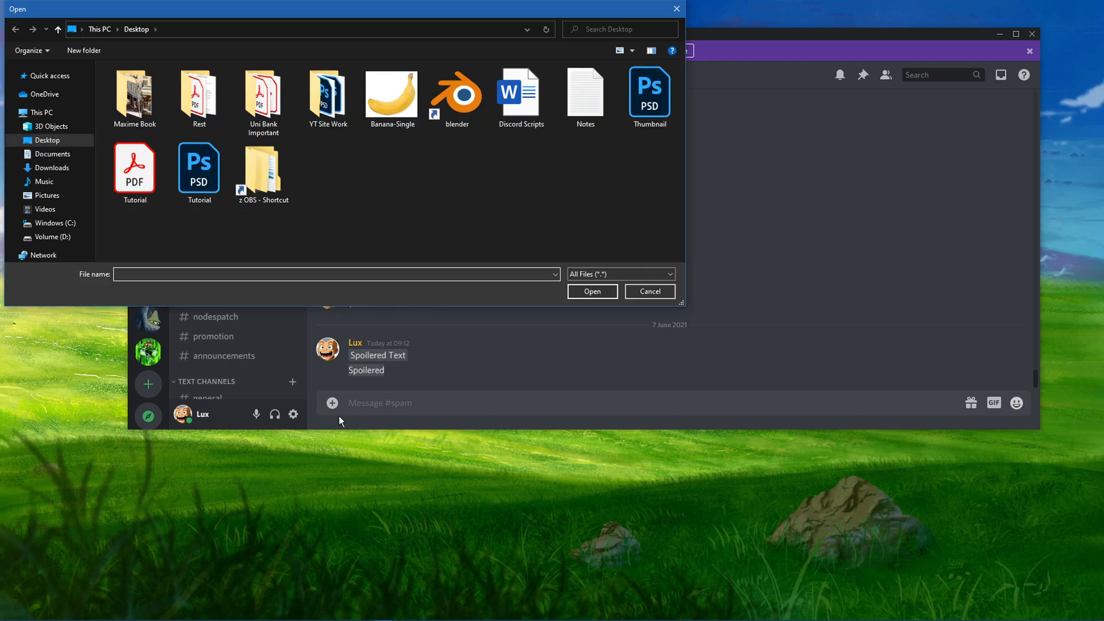
pyautogui.click(391, 92)
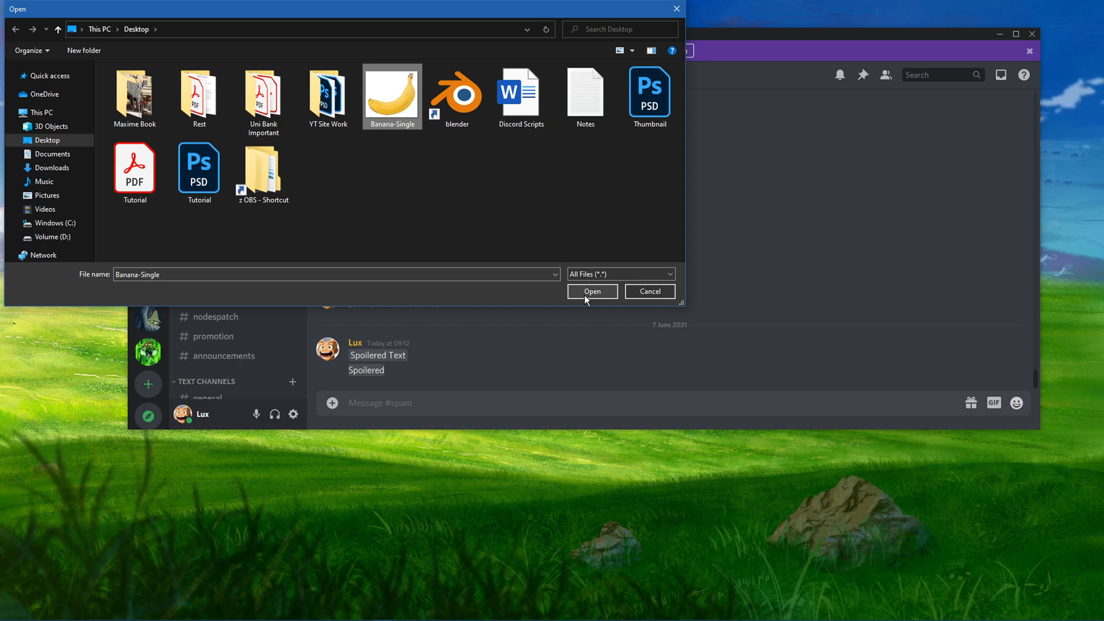
pyautogui.click(591, 291)
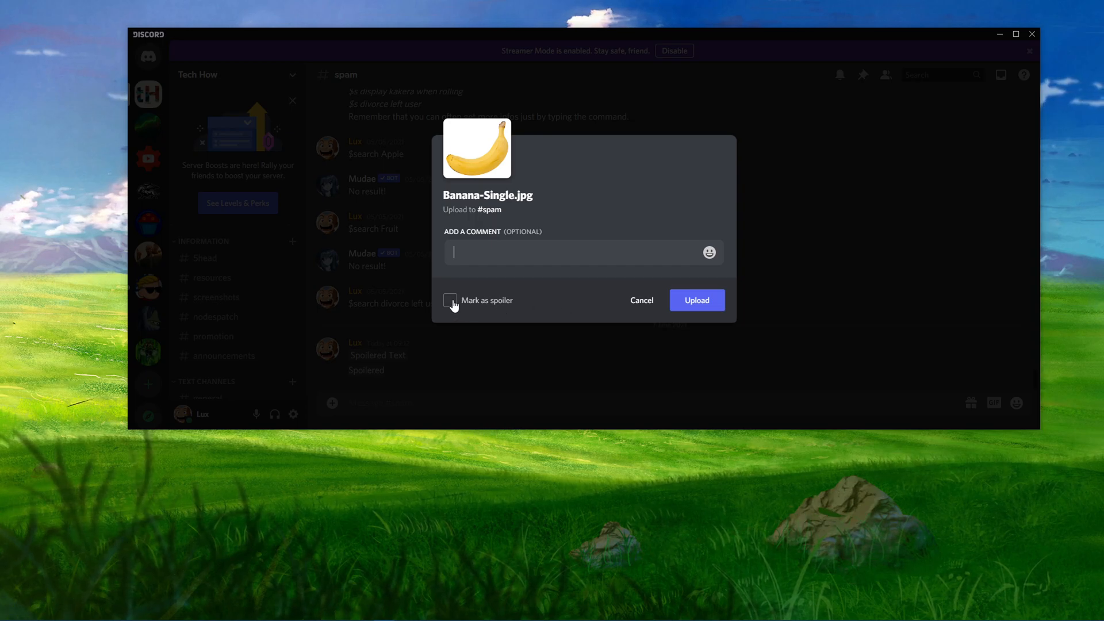
# - Upload the banana image marked as spoiler and reveal the hidden picture
pyautogui.click(449, 300)
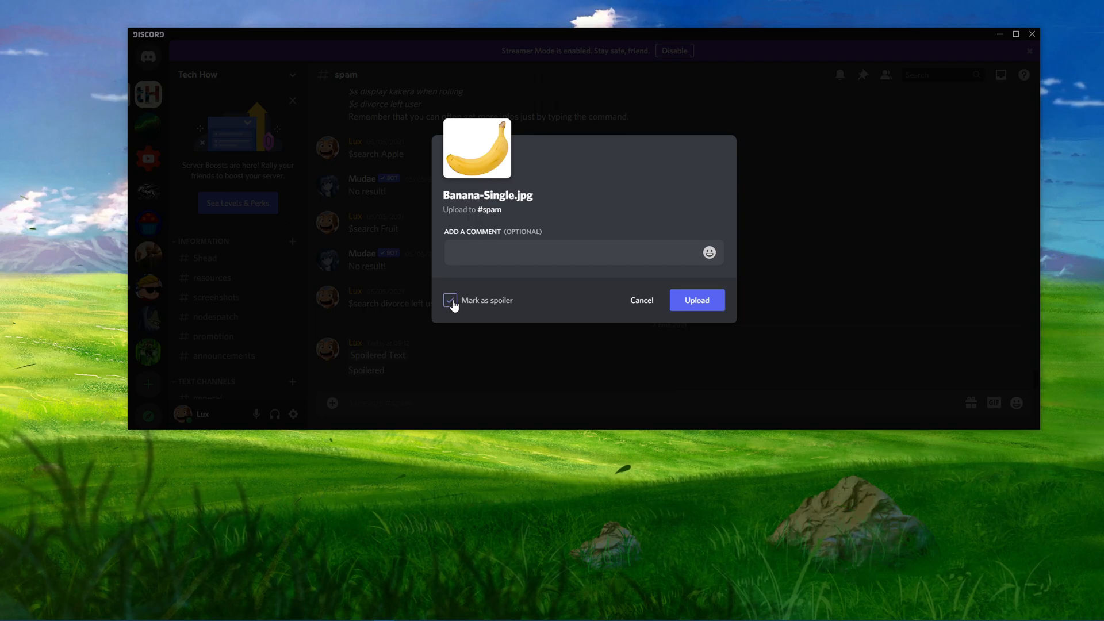
pyautogui.click(696, 300)
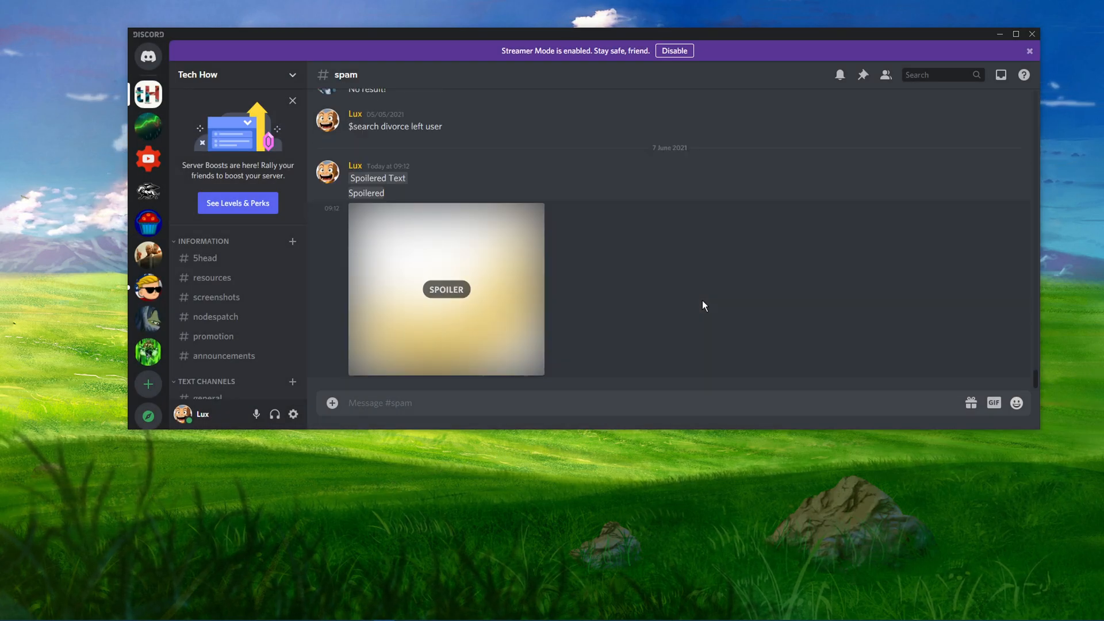
pyautogui.click(446, 289)
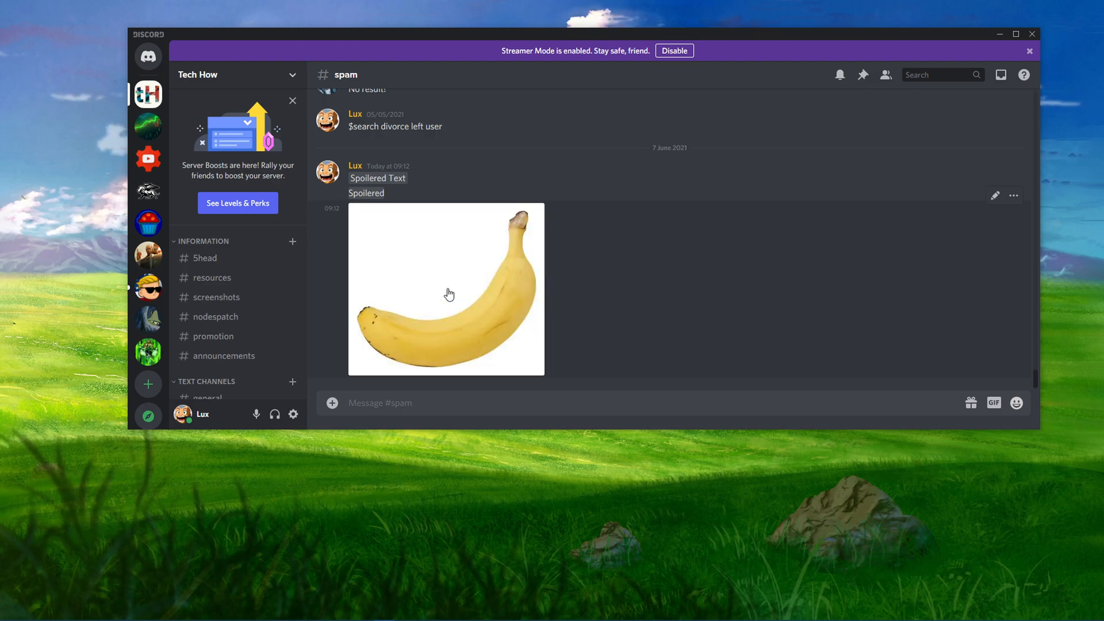
pyautogui.moveTo(985, 44)
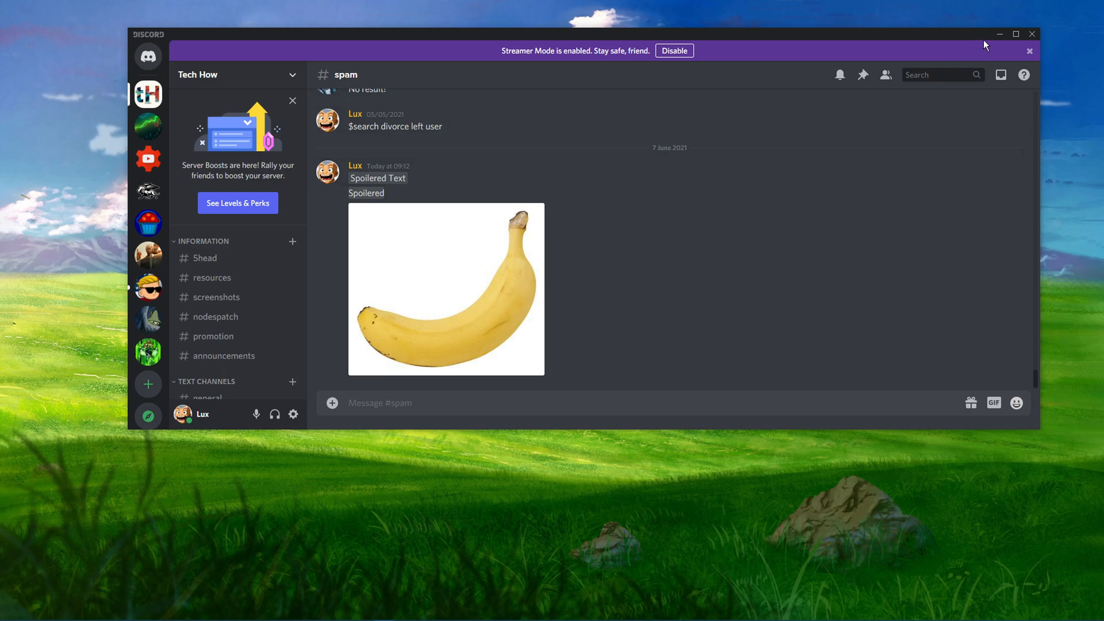